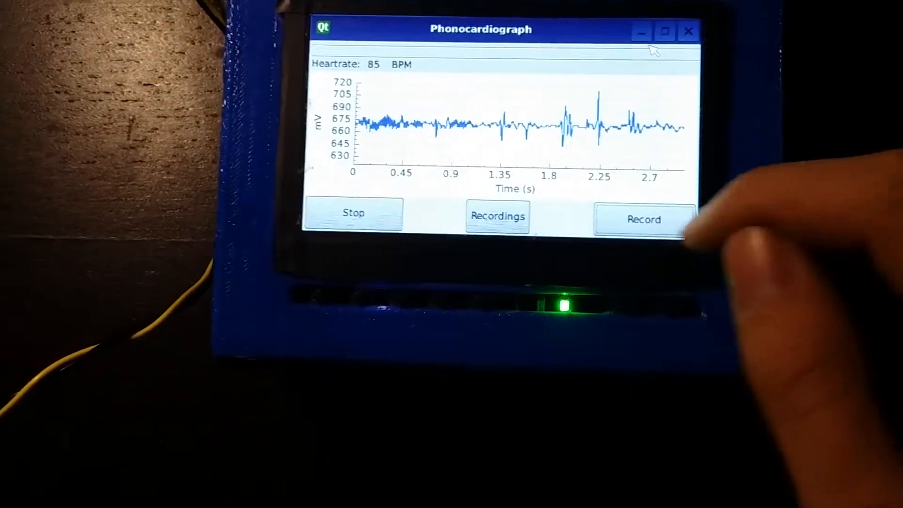
- Record a heart-sound session, stop the recording, then stop live acquisition to clear the plot
{"action": "left_click", "coordinate": [643, 219]}
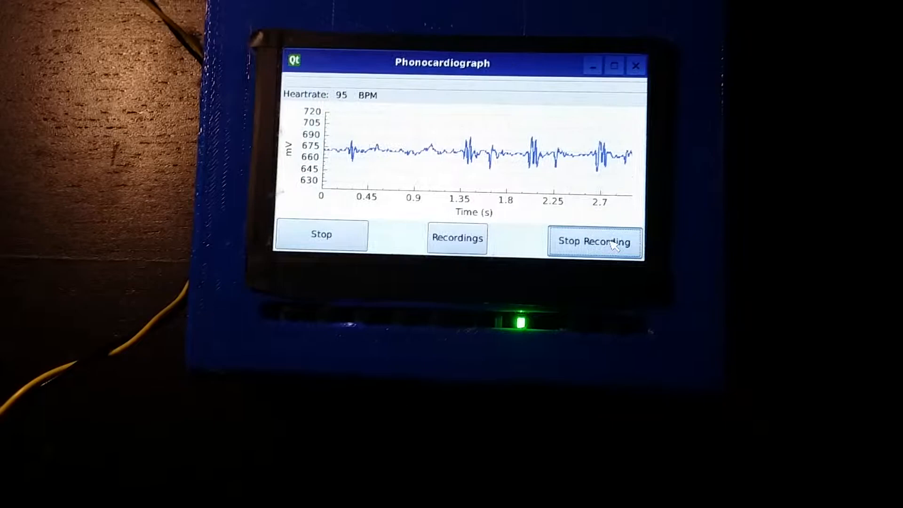
{"action": "left_click", "coordinate": [595, 241]}
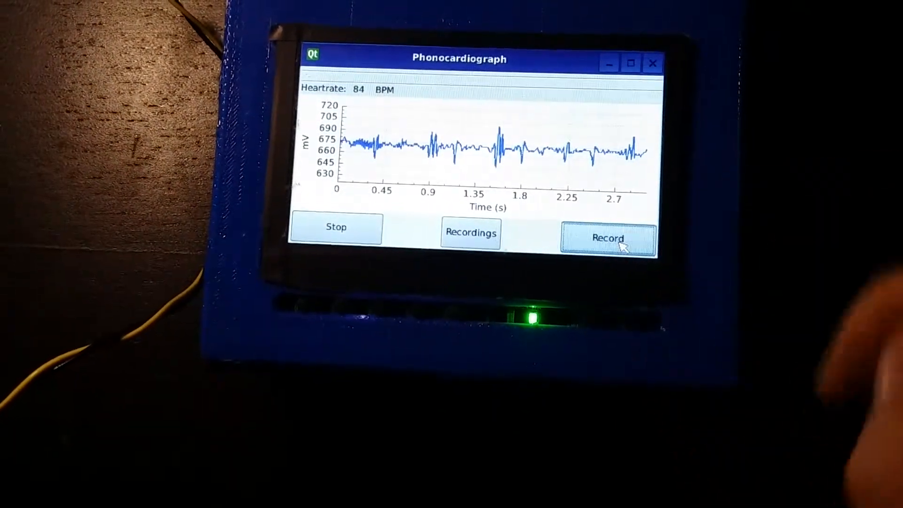
{"action": "left_click", "coordinate": [335, 226]}
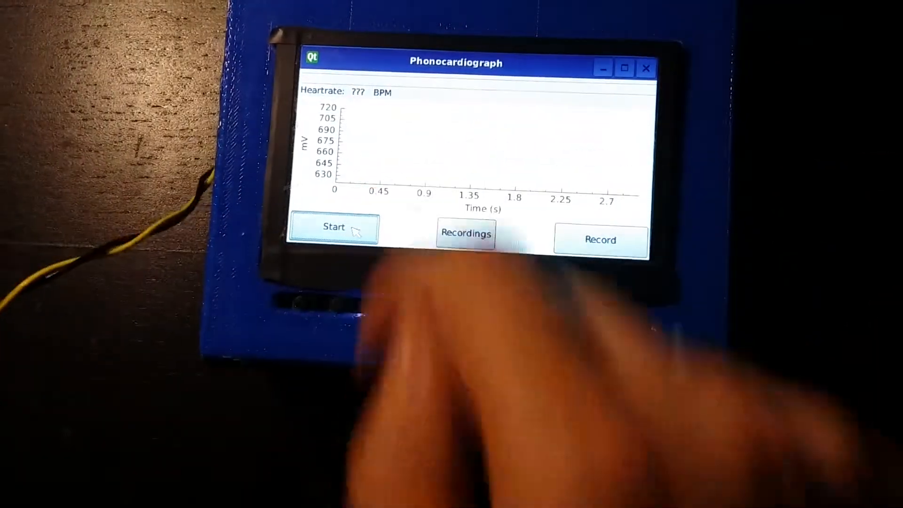
- Open Recordings to show the saved heart-sound session in the playback view
{"action": "left_click", "coordinate": [465, 233]}
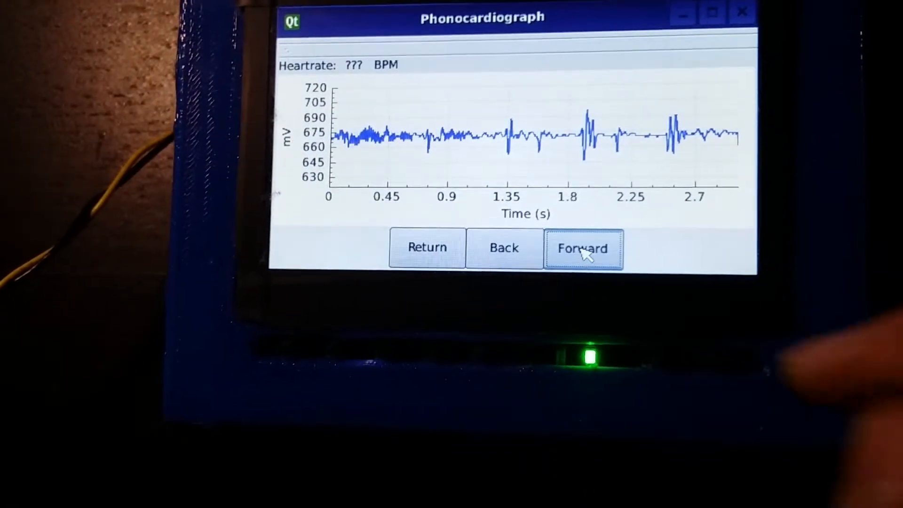
{"action": "left_click", "coordinate": [582, 248]}
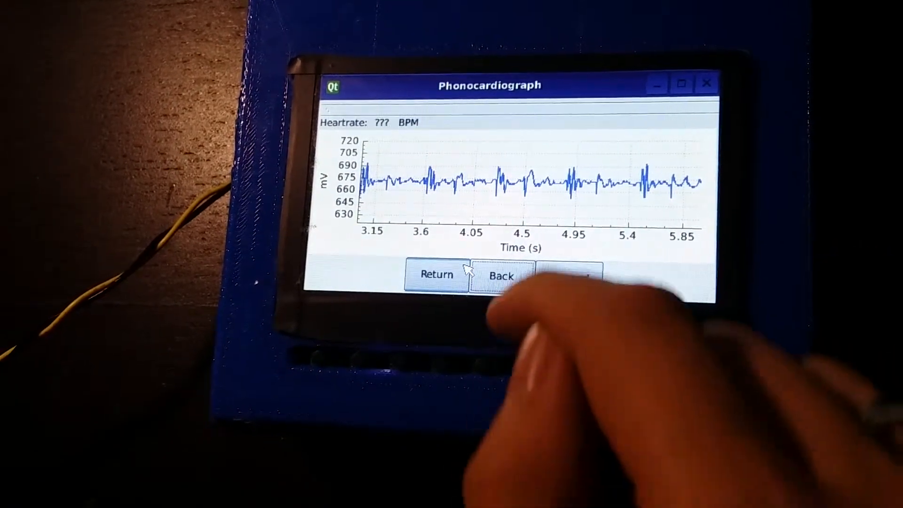
{"action": "left_click", "coordinate": [498, 271]}
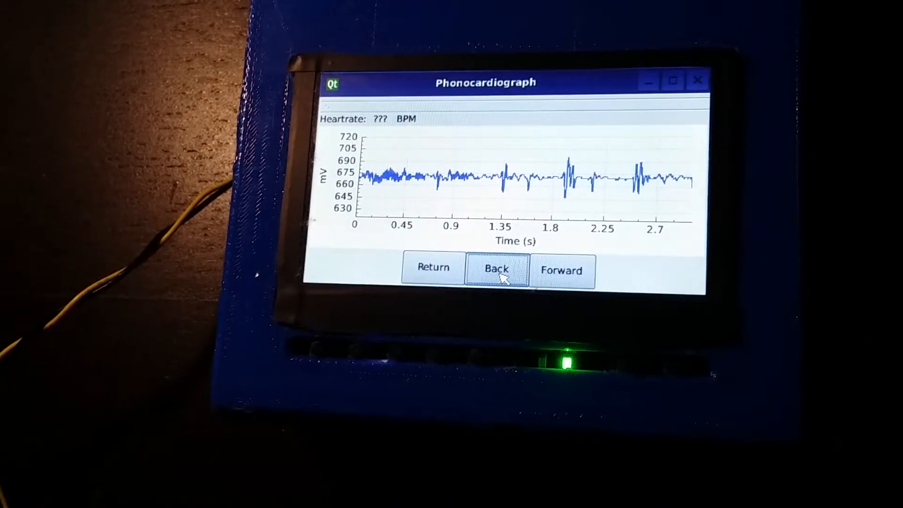